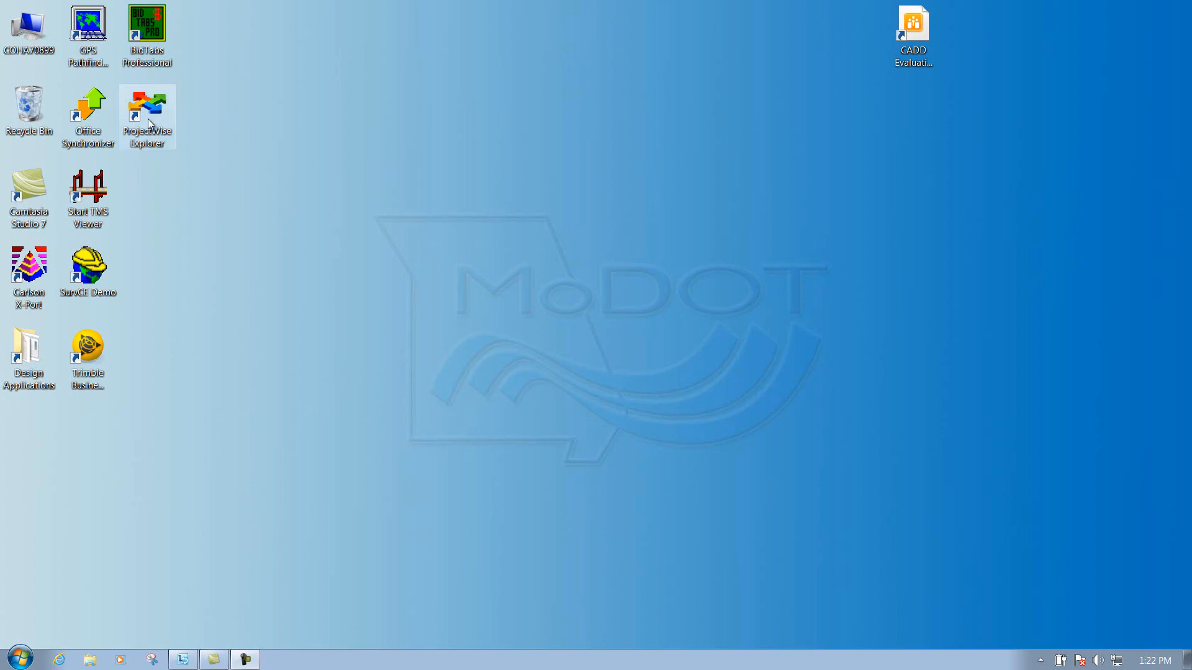
pyautogui.moveTo(155, 141)
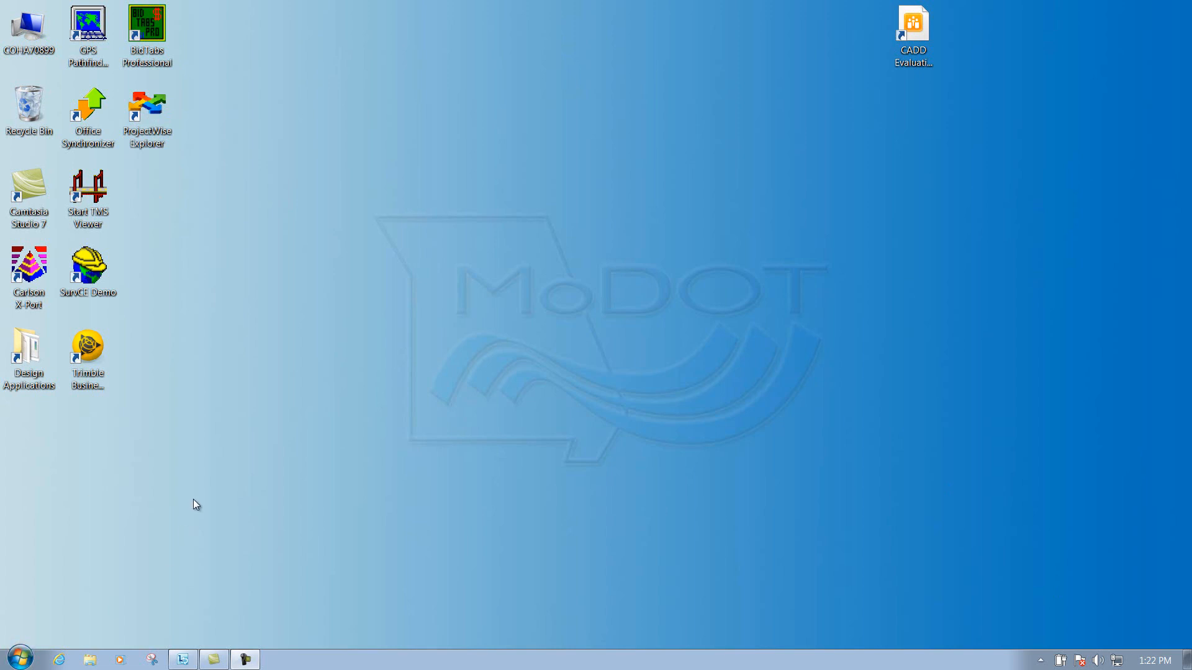
# Bring up the Windows 7 Start menu from the taskbar
pyautogui.click(19, 655)
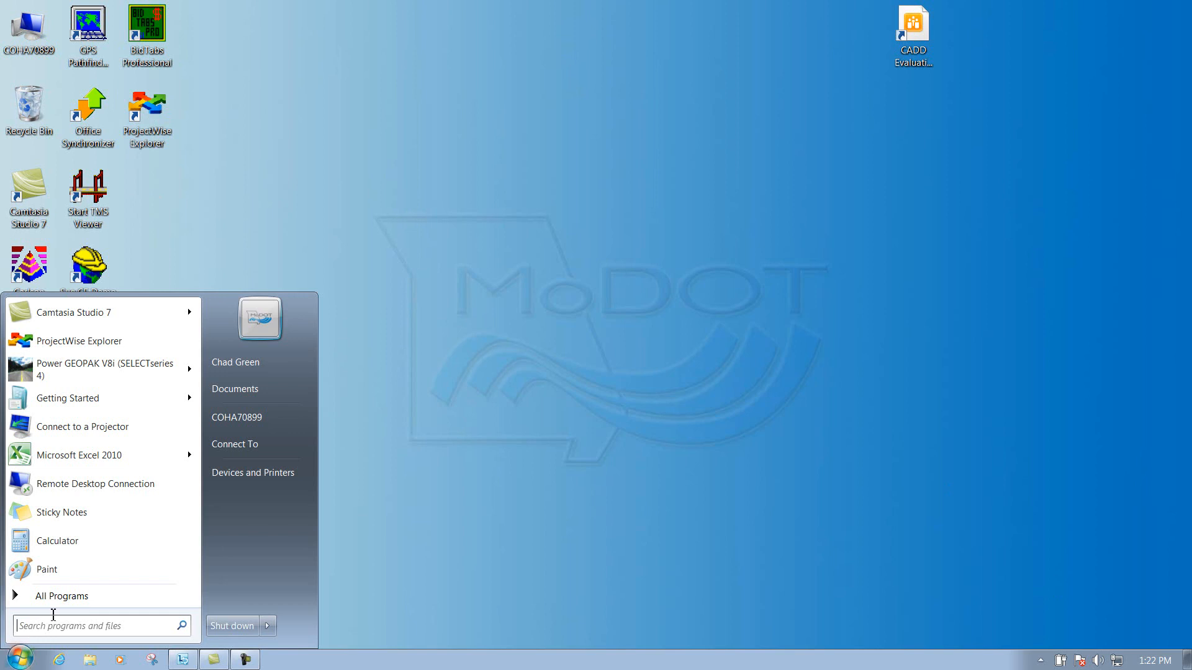
# Browse All Programs into the Bentley > ProjectWise V8i (SELECTseries 3) program group
pyautogui.click(59, 594)
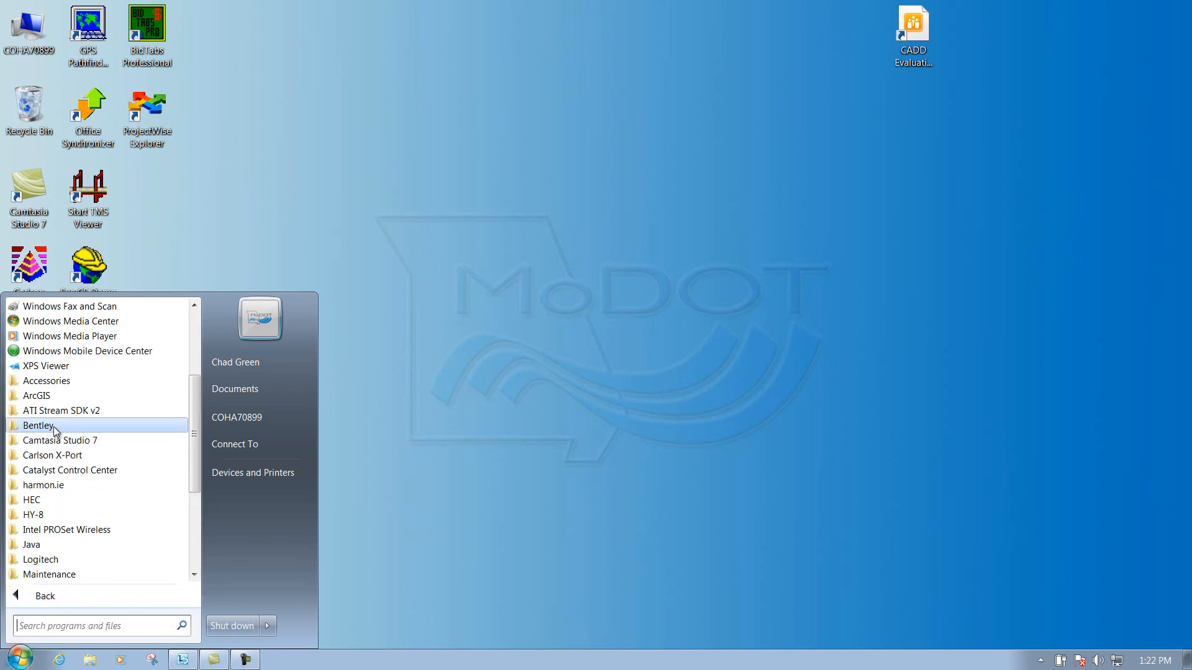
pyautogui.click(38, 425)
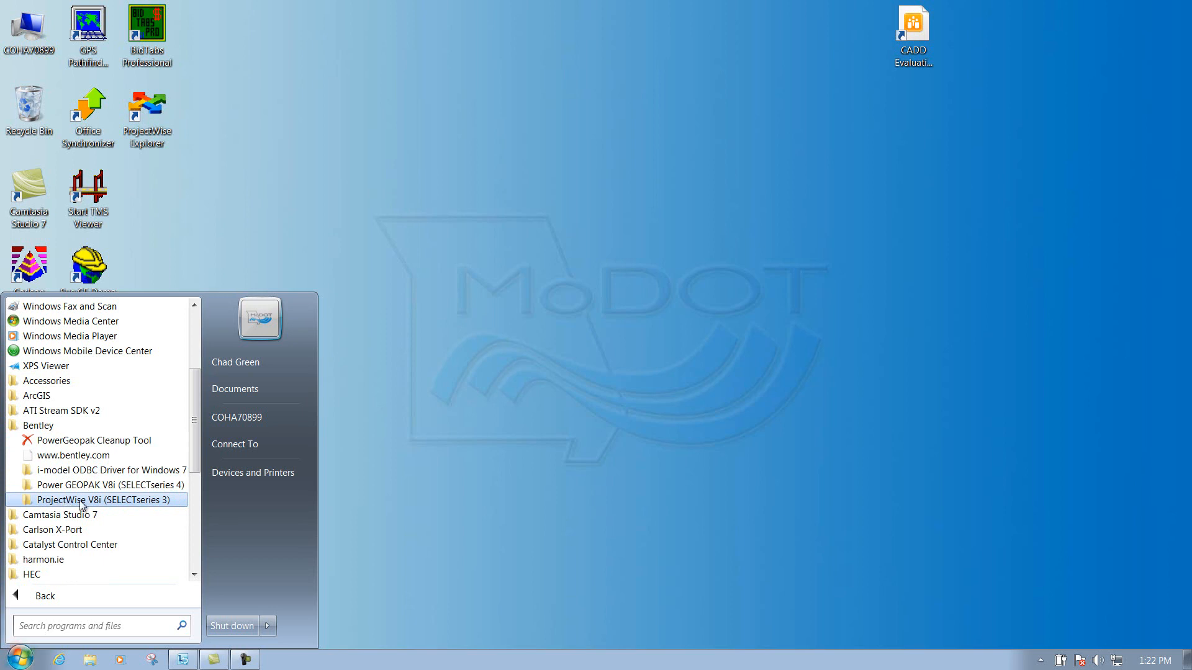
pyautogui.click(107, 499)
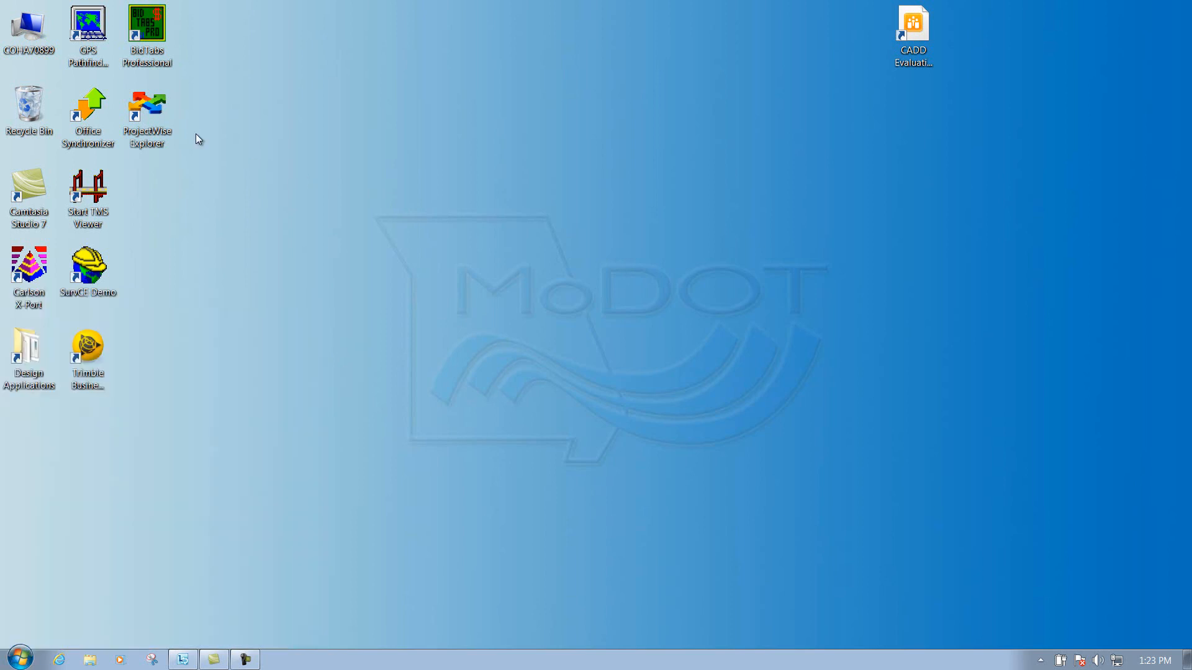
pyautogui.moveTo(151, 115)
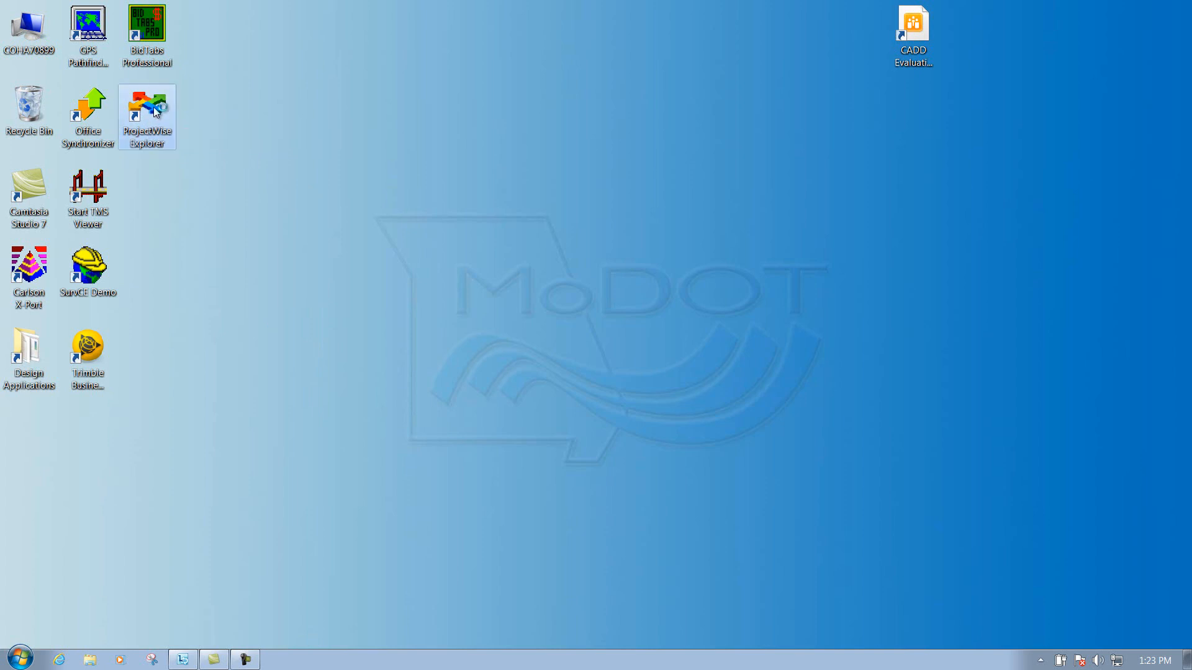
# Launch ProjectWise Explorer from its desktop shortcut
pyautogui.doubleClick(146, 109)
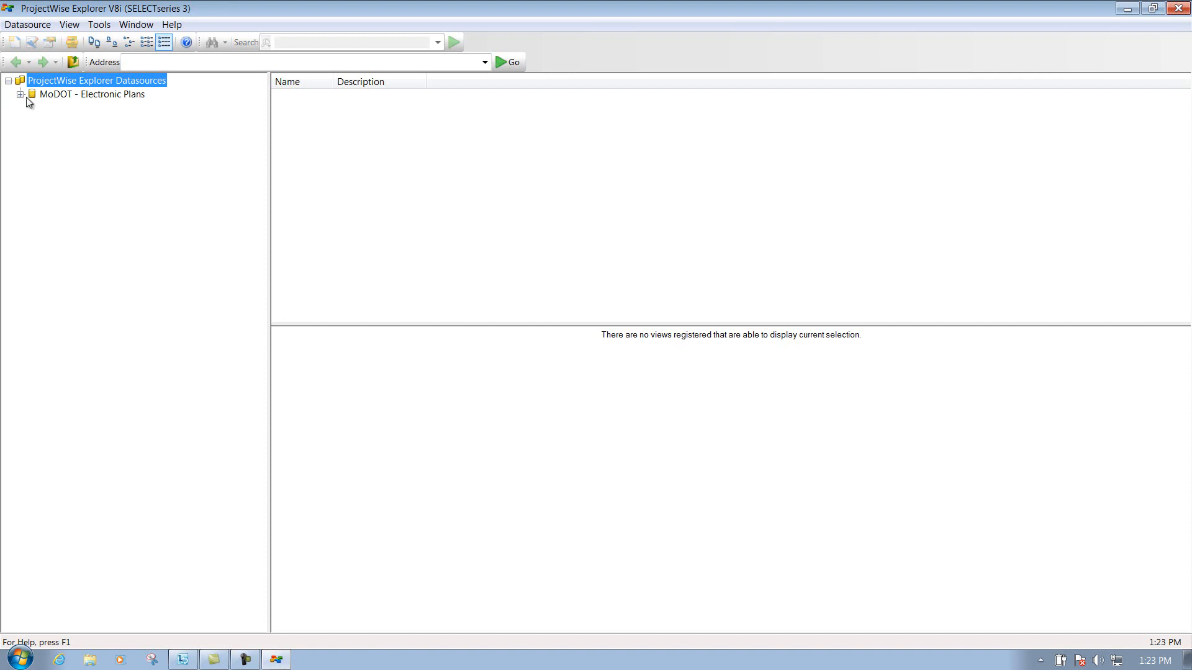
pyautogui.moveTo(109, 106)
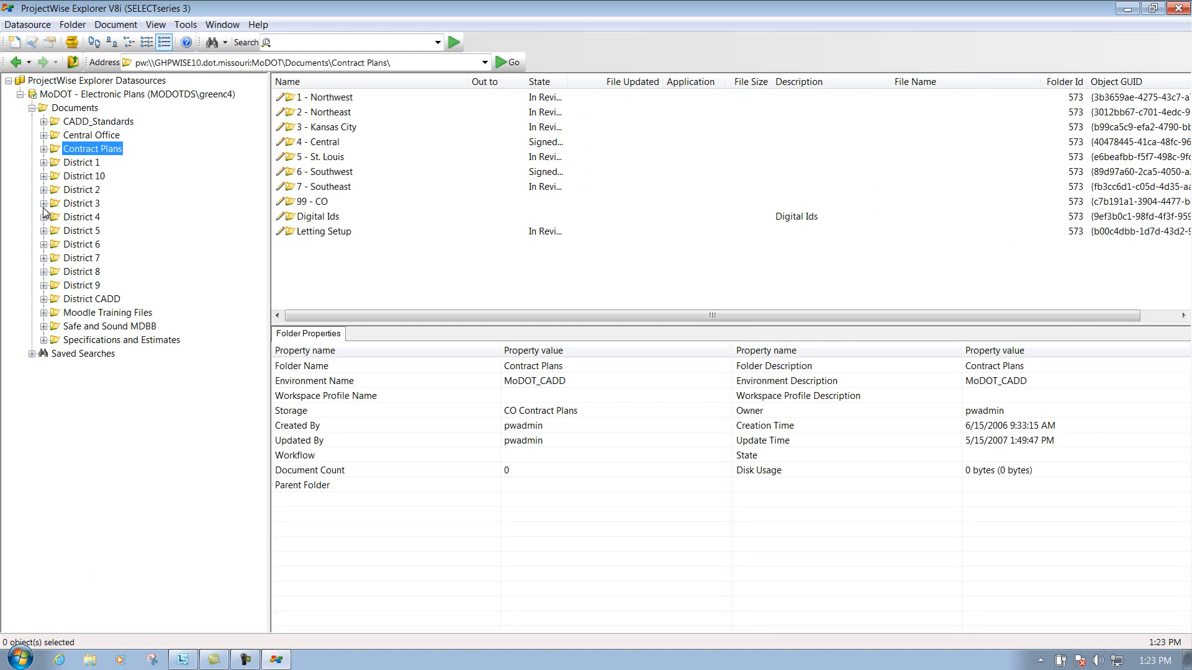
pyautogui.moveTo(43, 298)
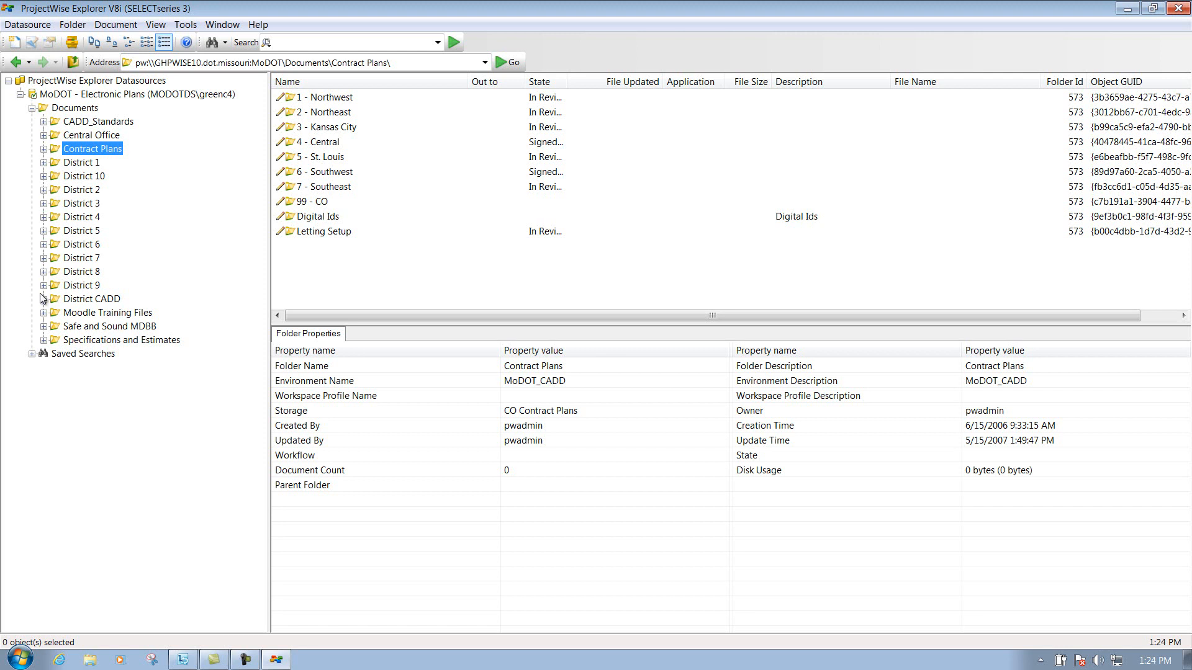
# Show the cadduser_instructor folder's files under District CADD > Design
pyautogui.click(43, 297)
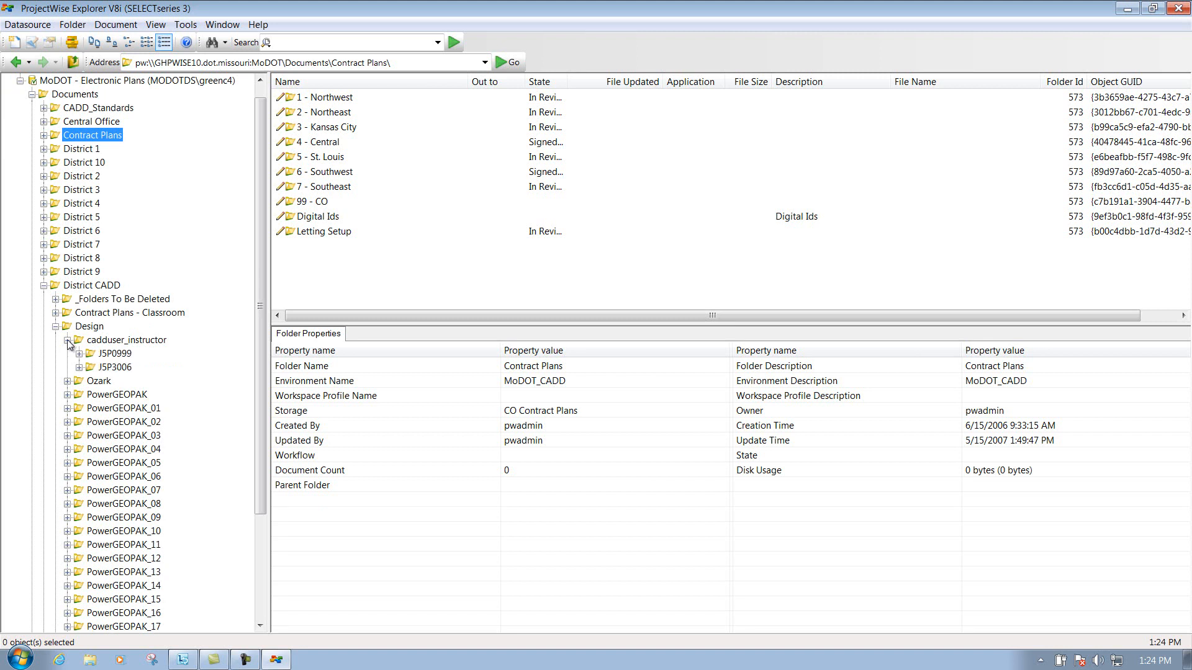
pyautogui.click(128, 340)
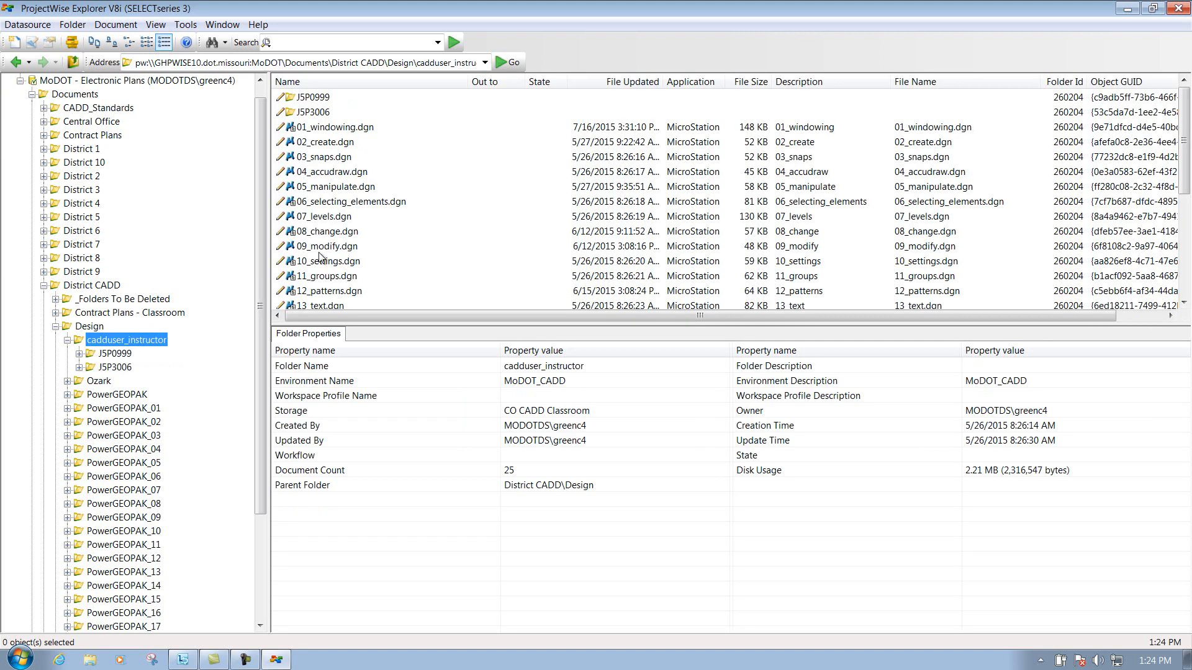
pyautogui.moveTo(328, 135)
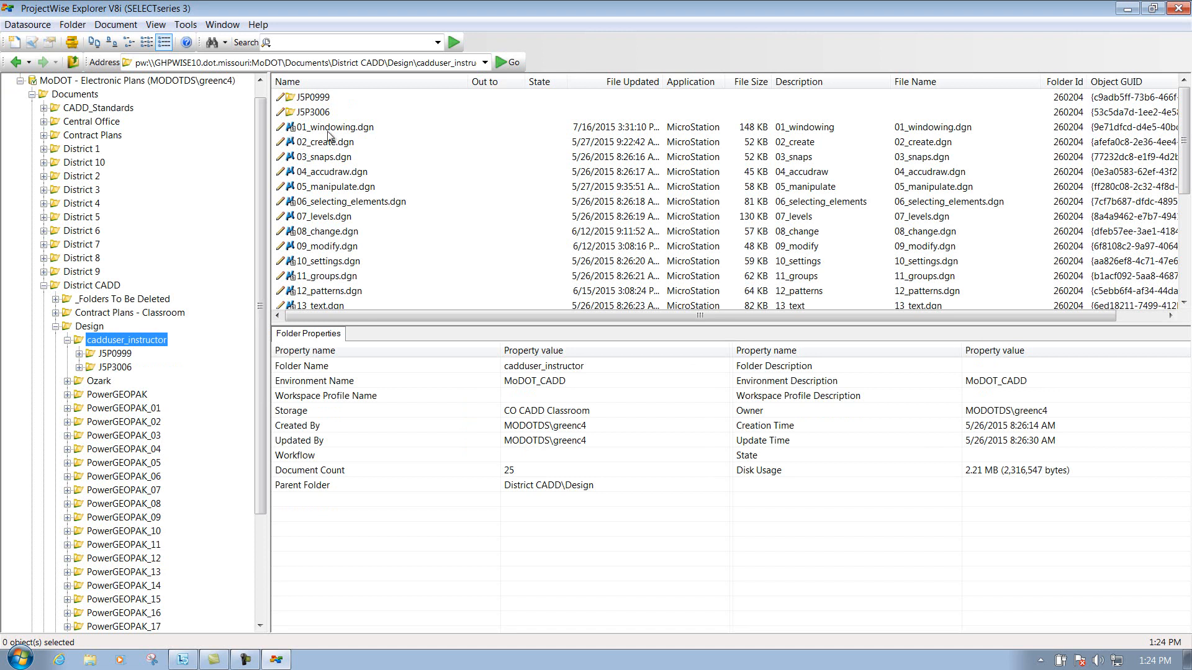
pyautogui.moveTo(329, 137)
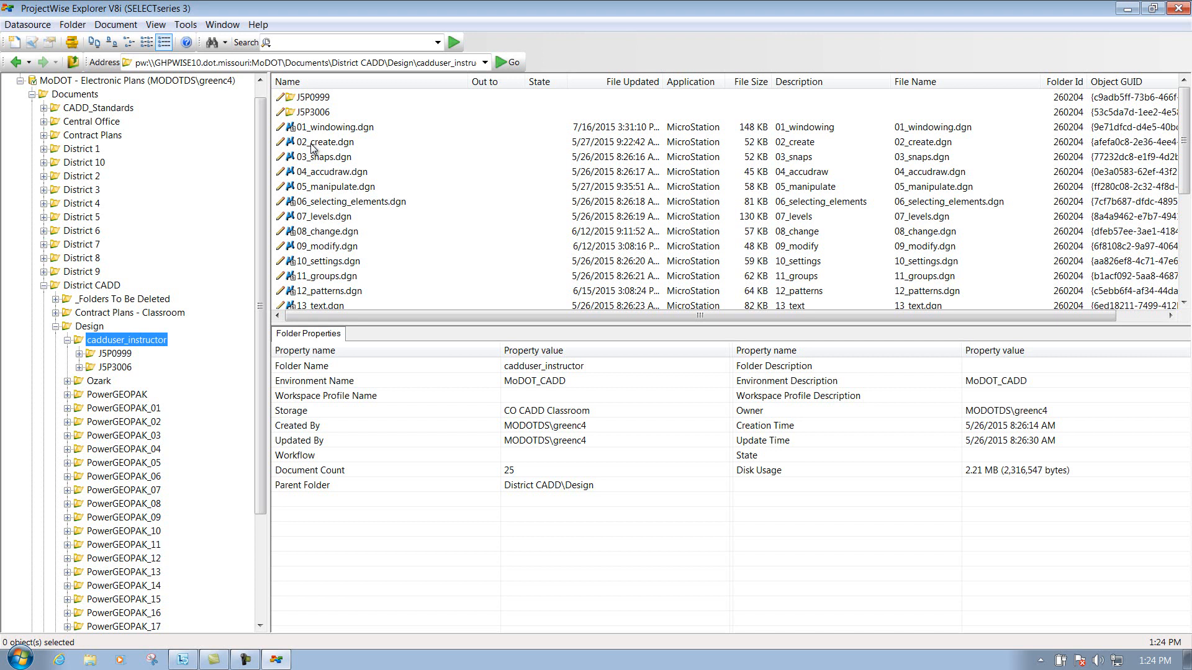
pyautogui.moveTo(314, 149)
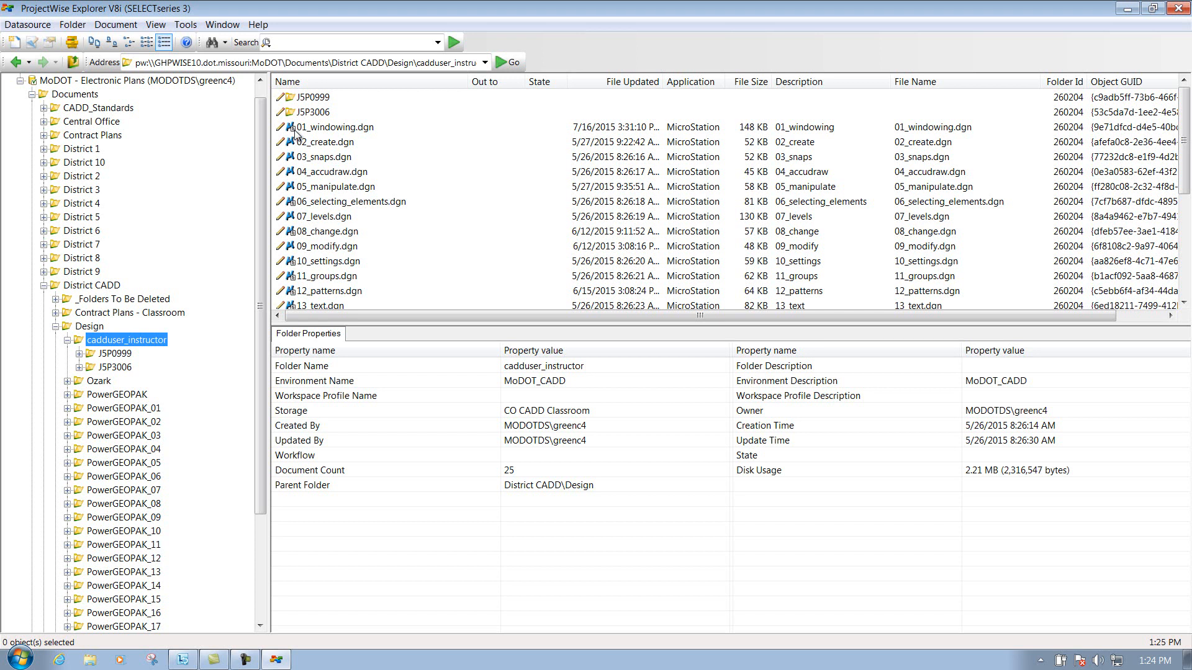
pyautogui.moveTo(314, 136)
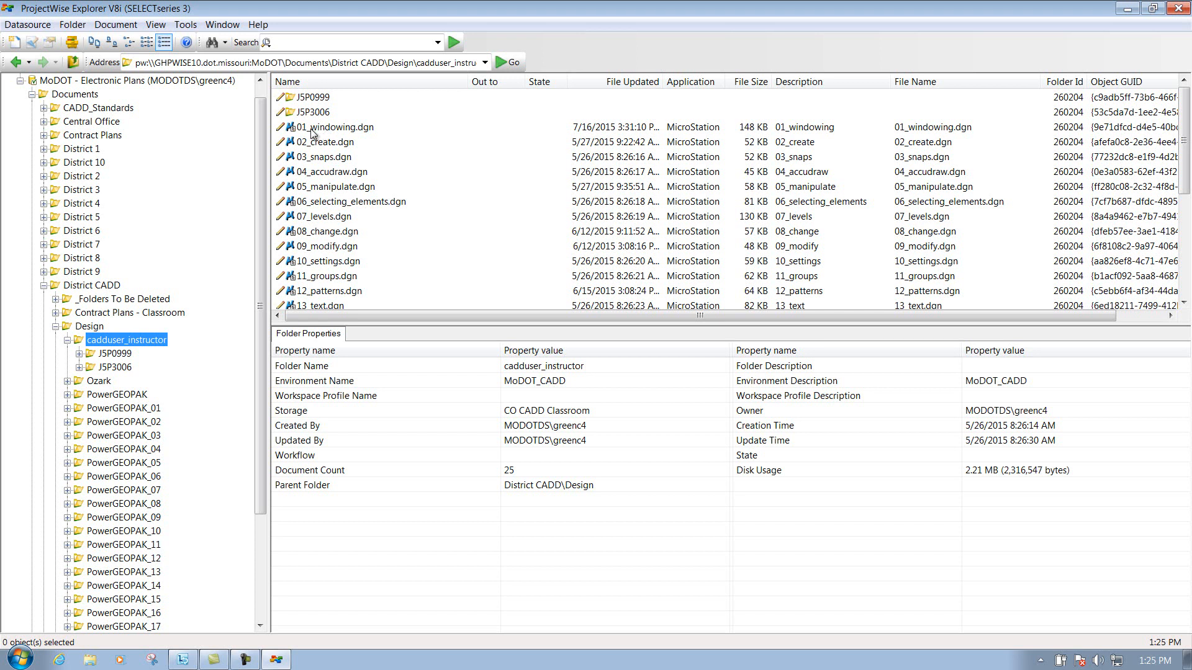
# Bring up the action options for 01_windowing.dgn and dismiss them unused
pyautogui.rightClick(329, 126)
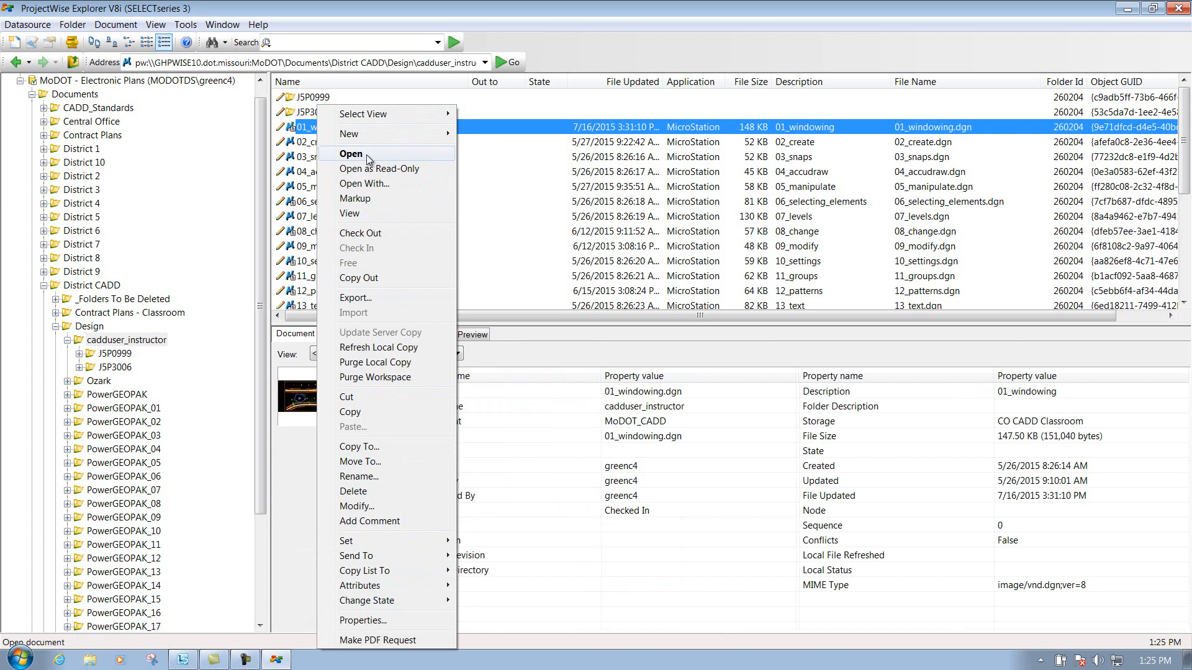
pyautogui.moveTo(378, 168)
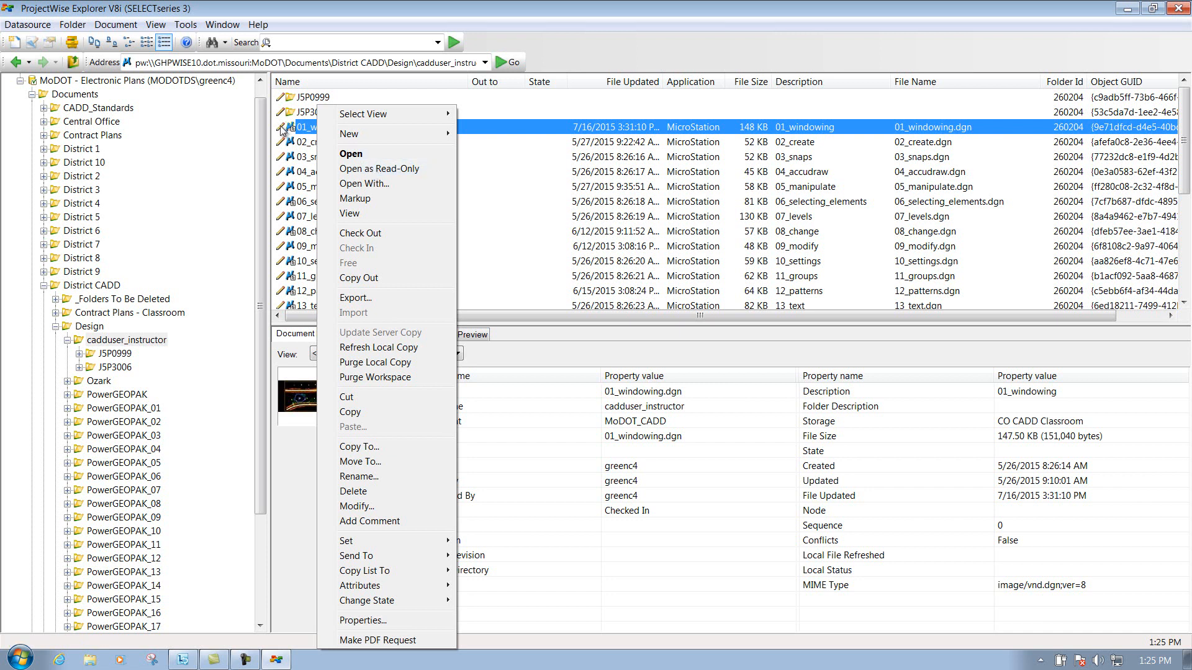
pyautogui.moveTo(283, 130)
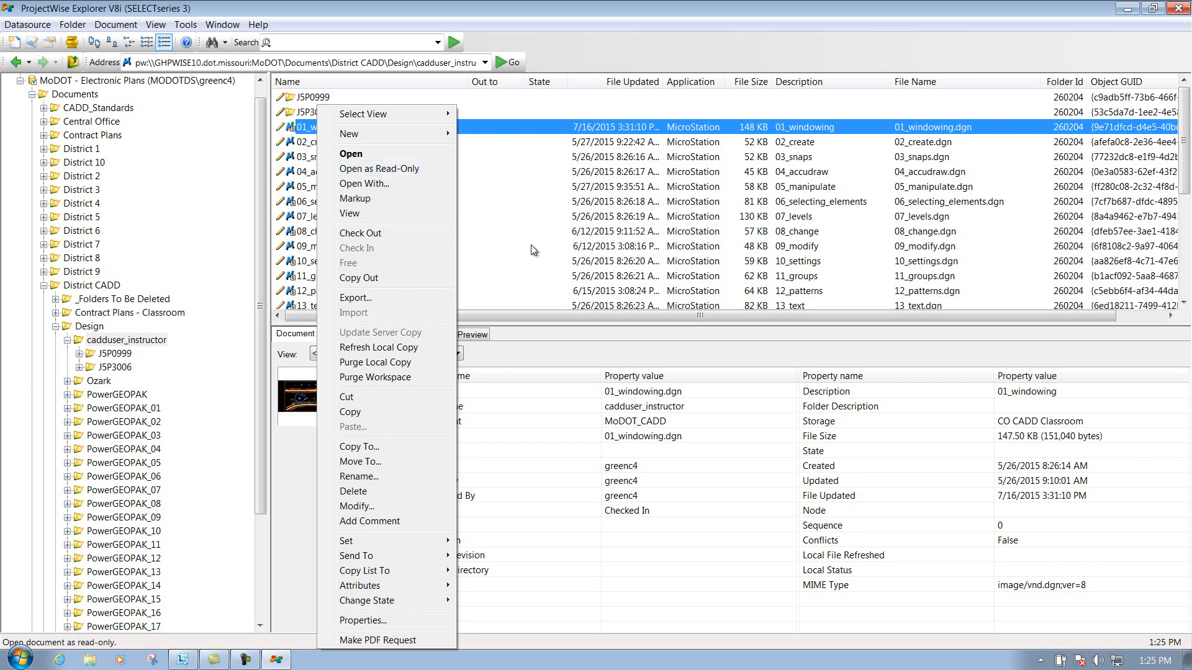
pyautogui.click(326, 245)
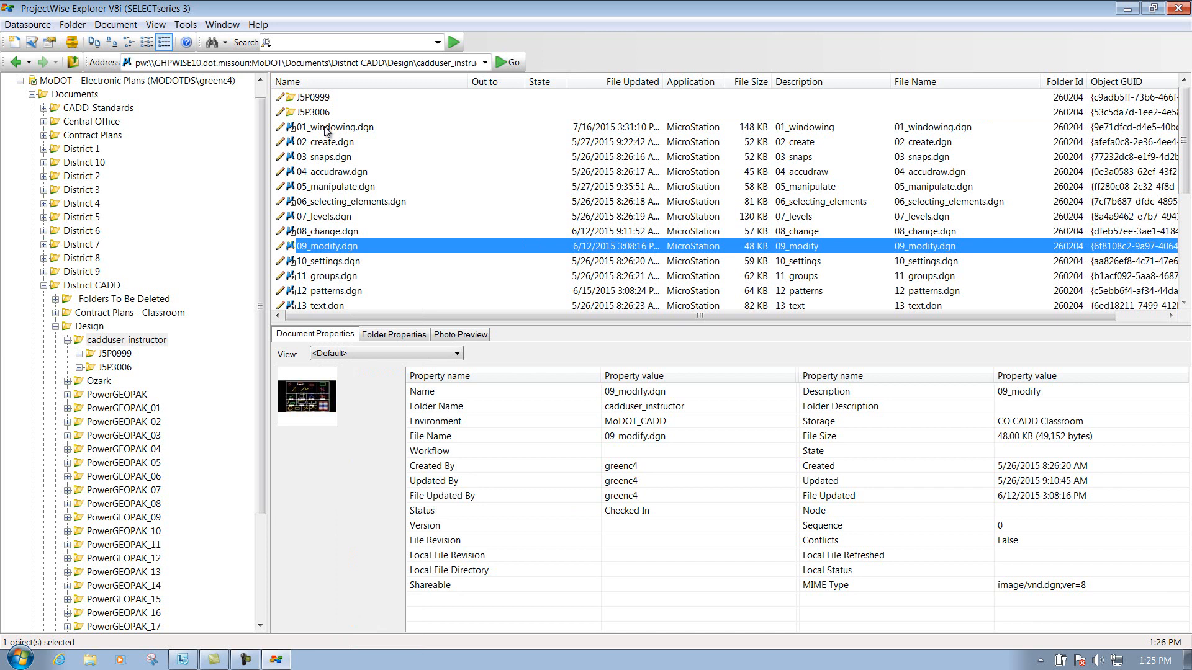
# Show the Properties dialog for 01_windowing.dgn from its right-click actions
pyautogui.click(331, 127)
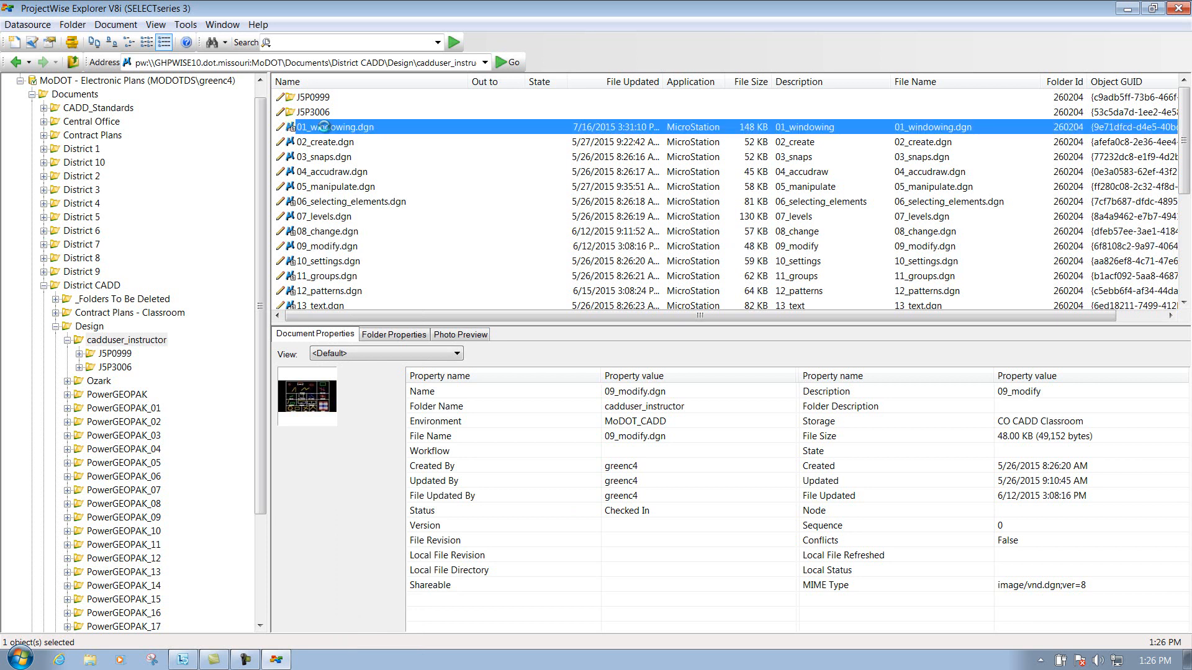
pyautogui.rightClick(350, 127)
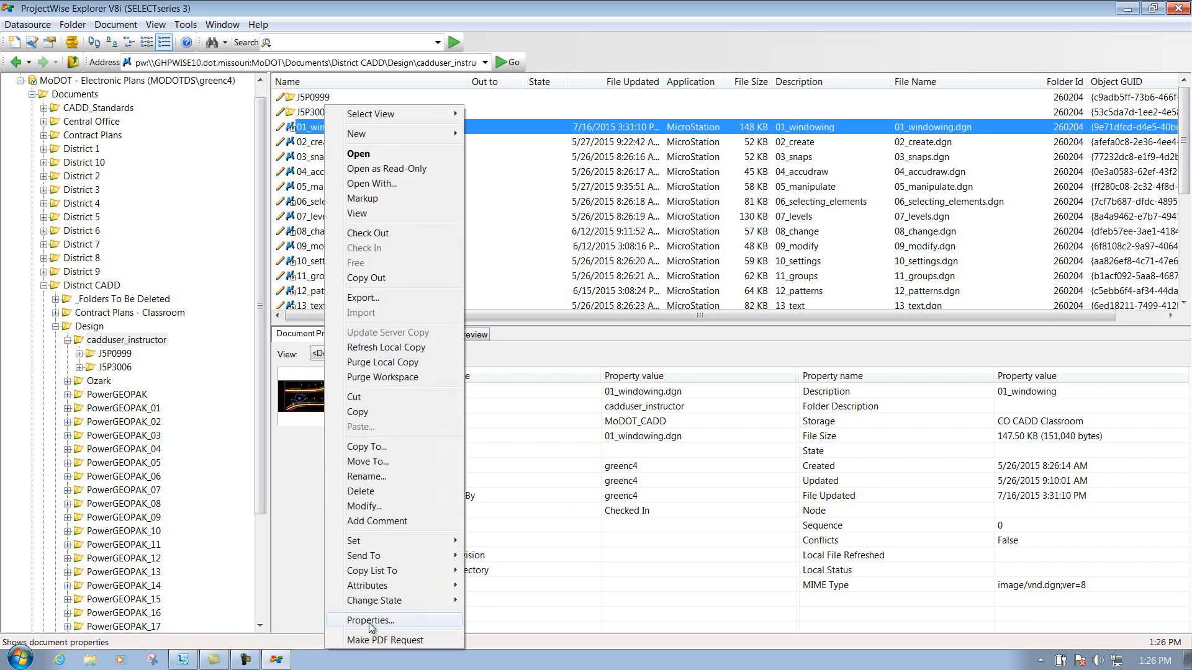
pyautogui.click(370, 621)
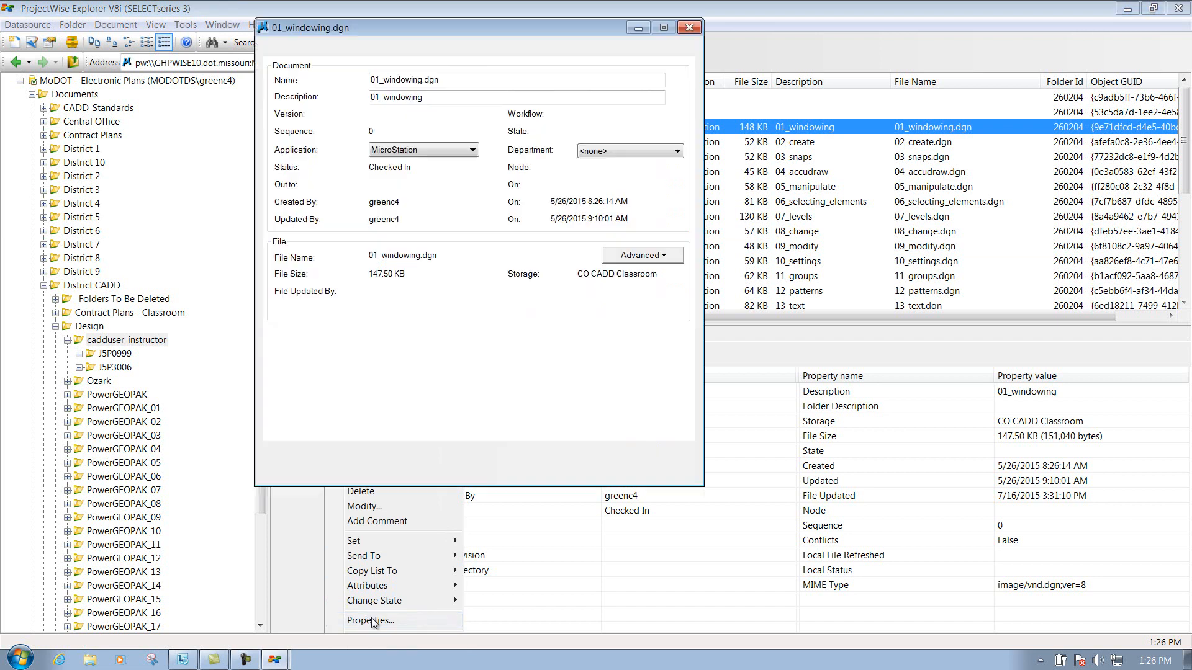
pyautogui.click(370, 621)
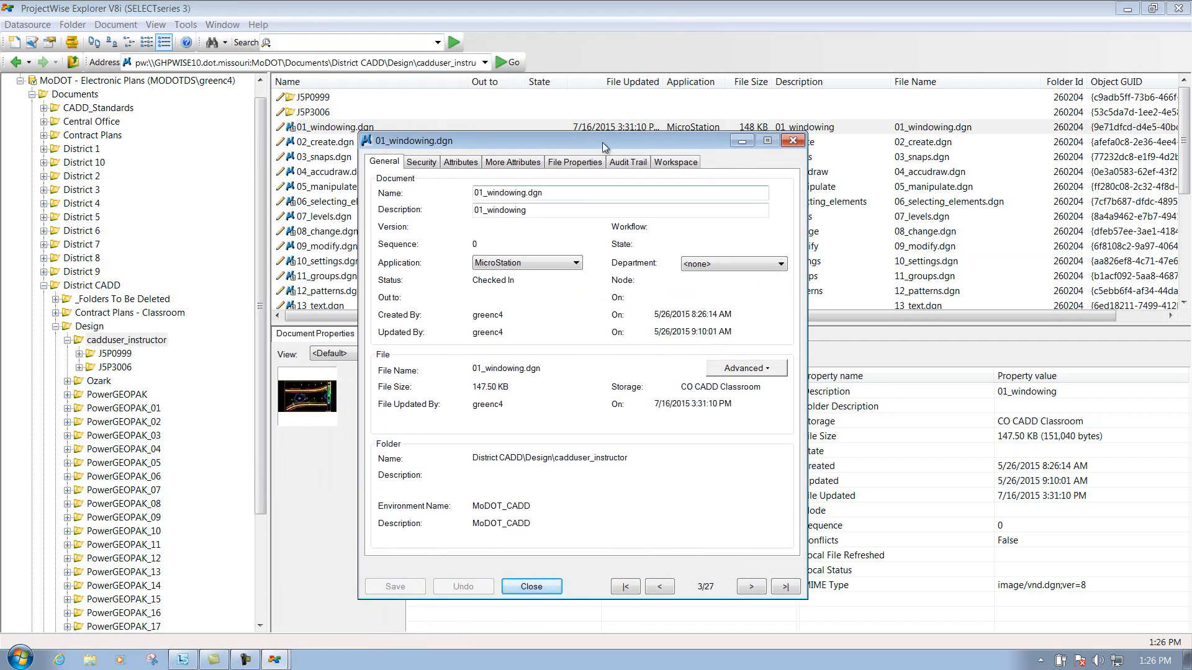
pyautogui.moveTo(529, 179)
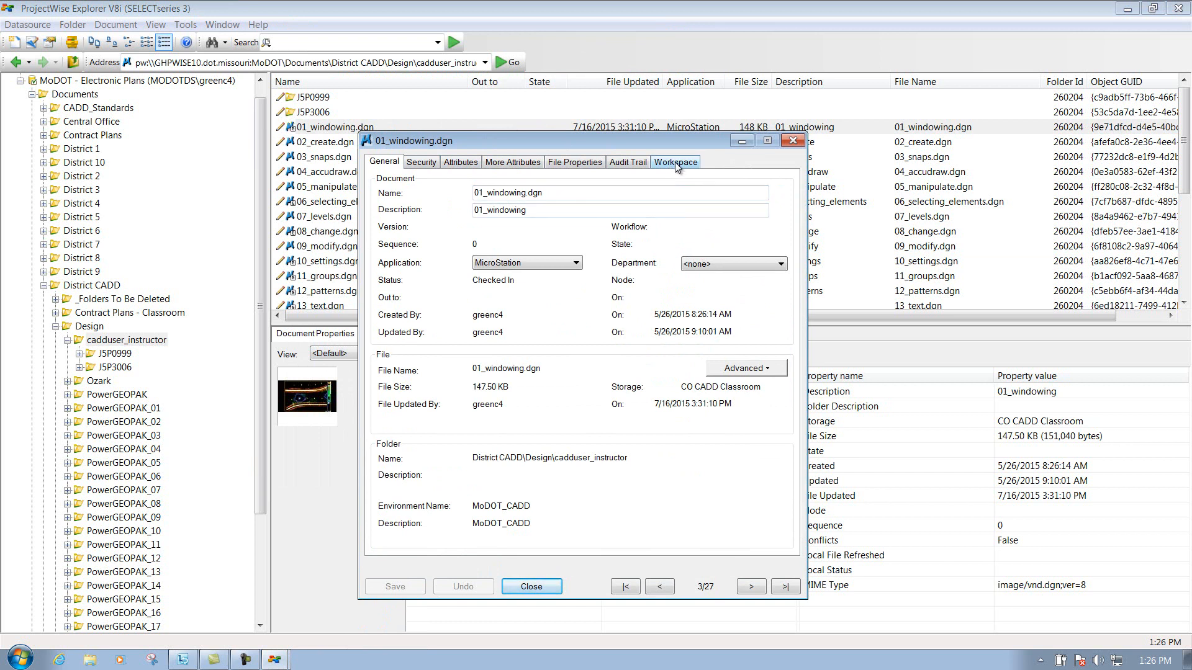
# Review the Workspace Profile options for 01_windowing.dgn, keeping <none> (Don't inherit)
pyautogui.click(674, 161)
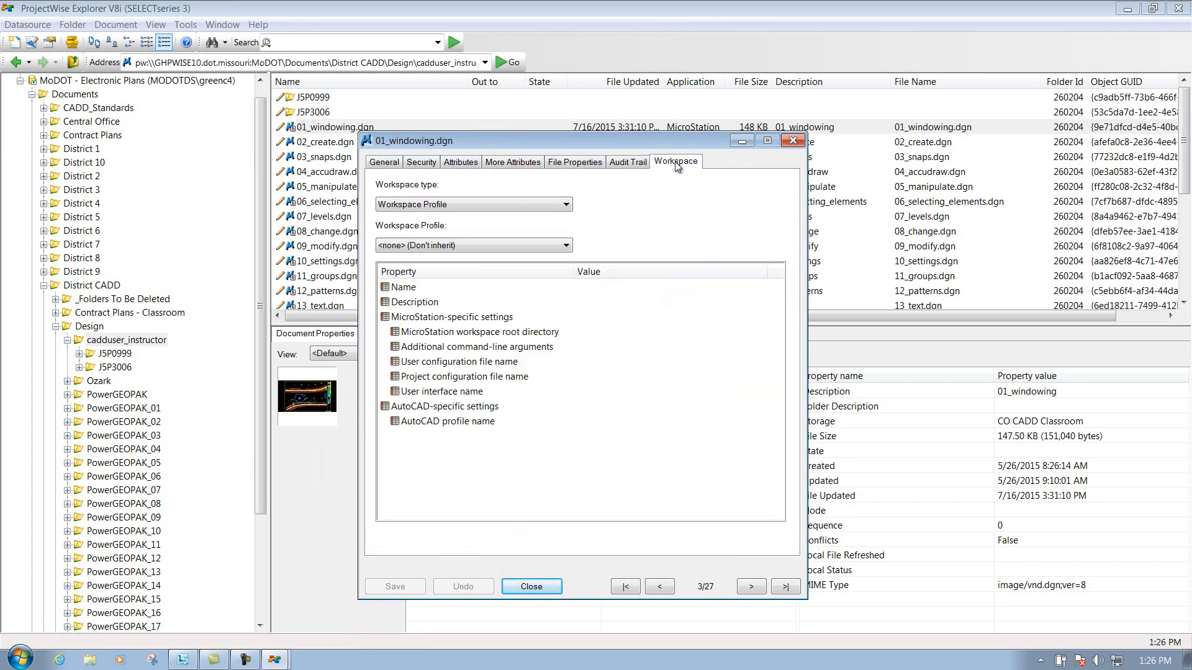
pyautogui.moveTo(433, 257)
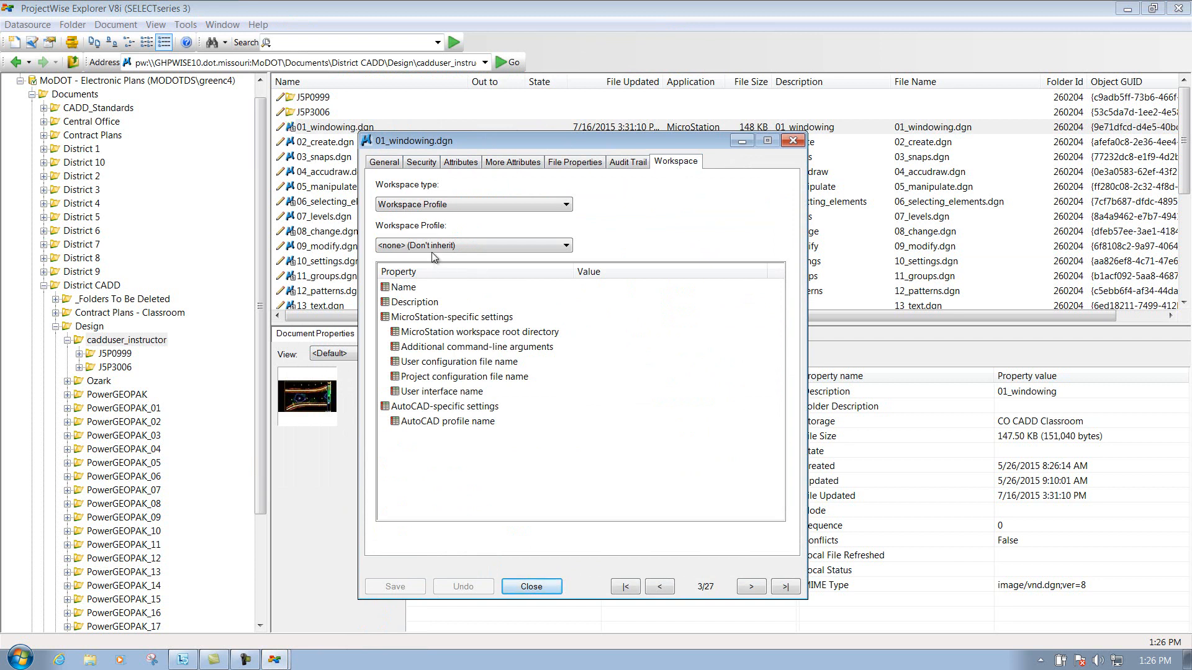
pyautogui.moveTo(436, 232)
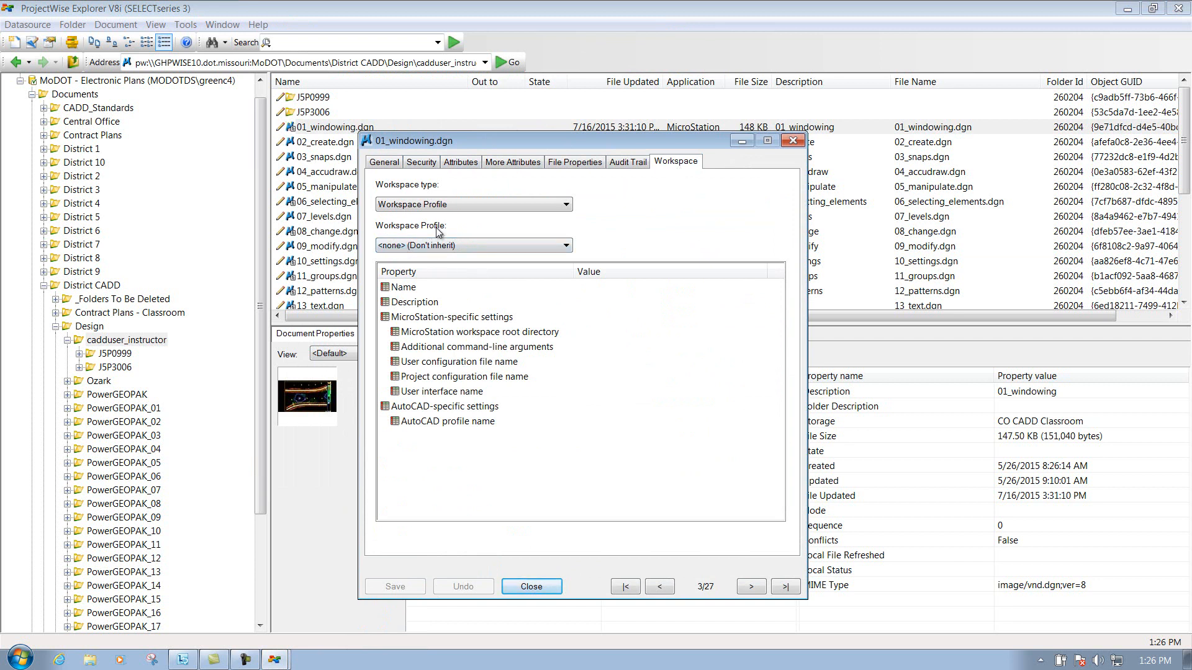
pyautogui.moveTo(406, 249)
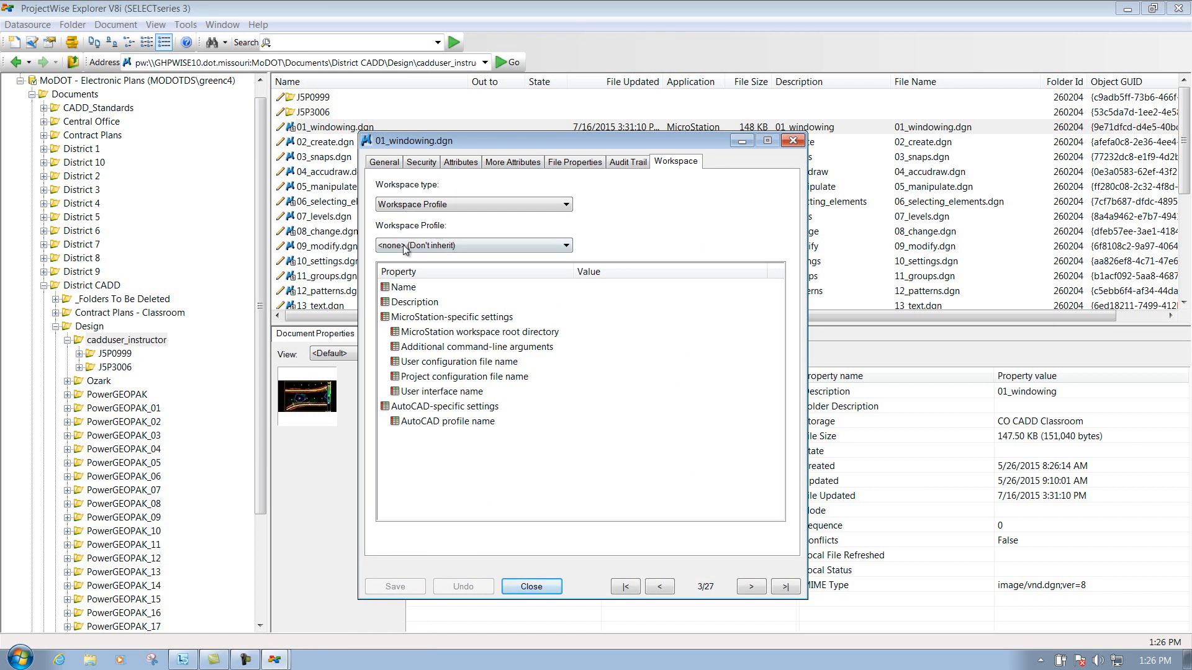
pyautogui.click(566, 244)
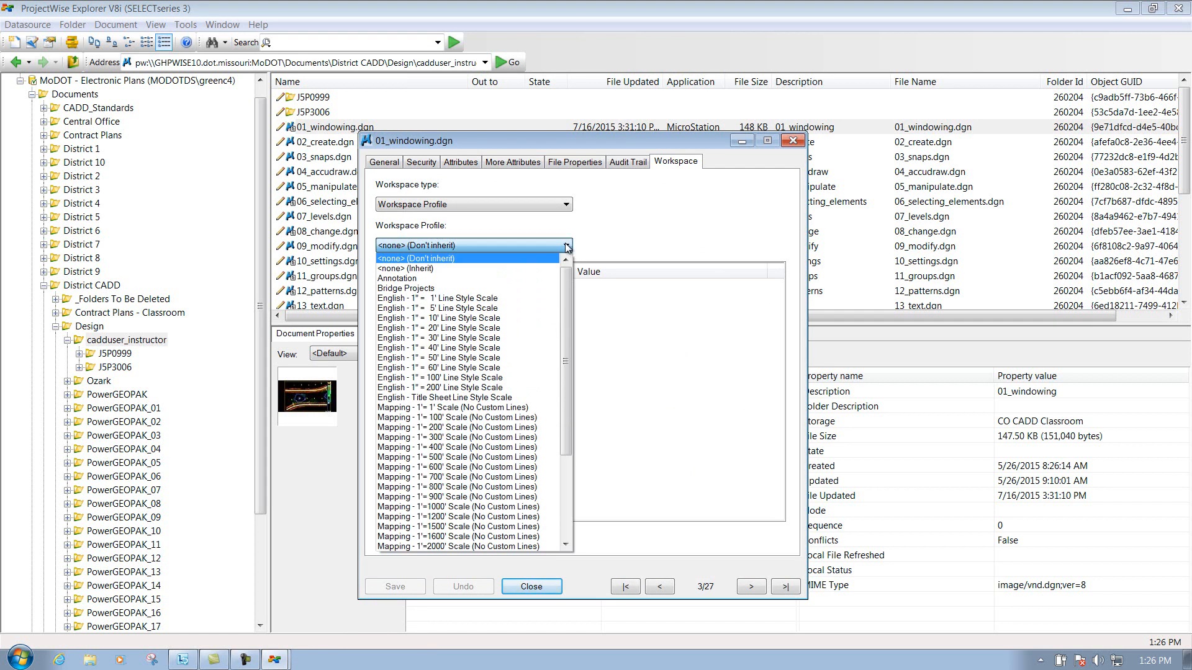
pyautogui.moveTo(394, 278)
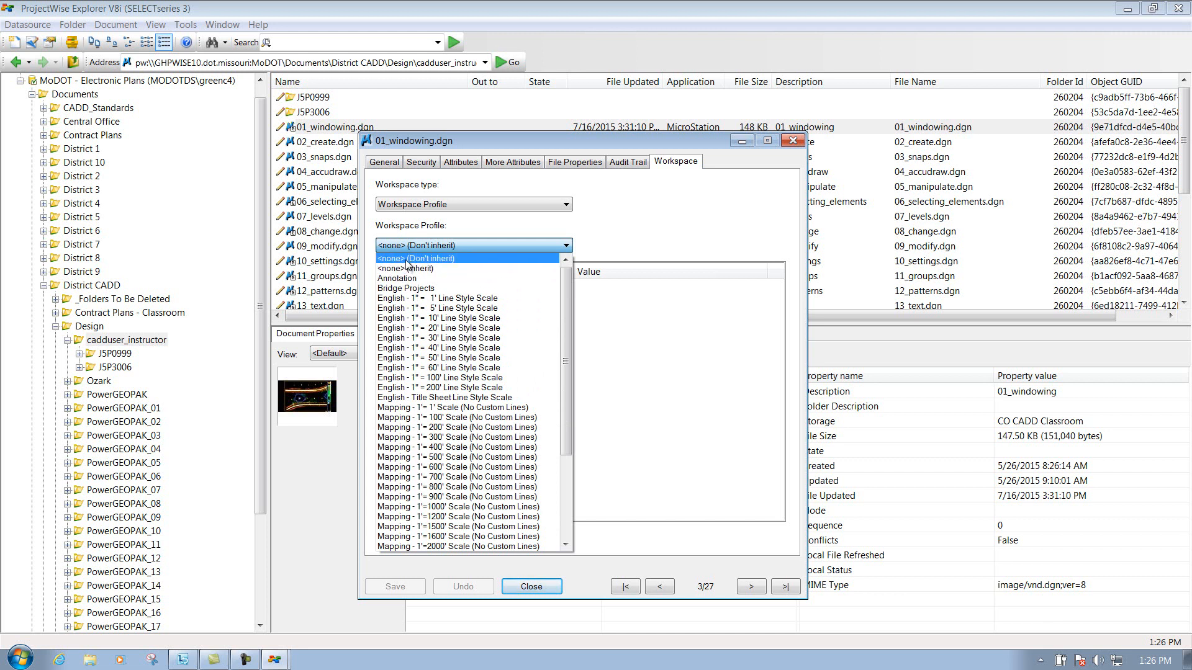
pyautogui.moveTo(395, 277)
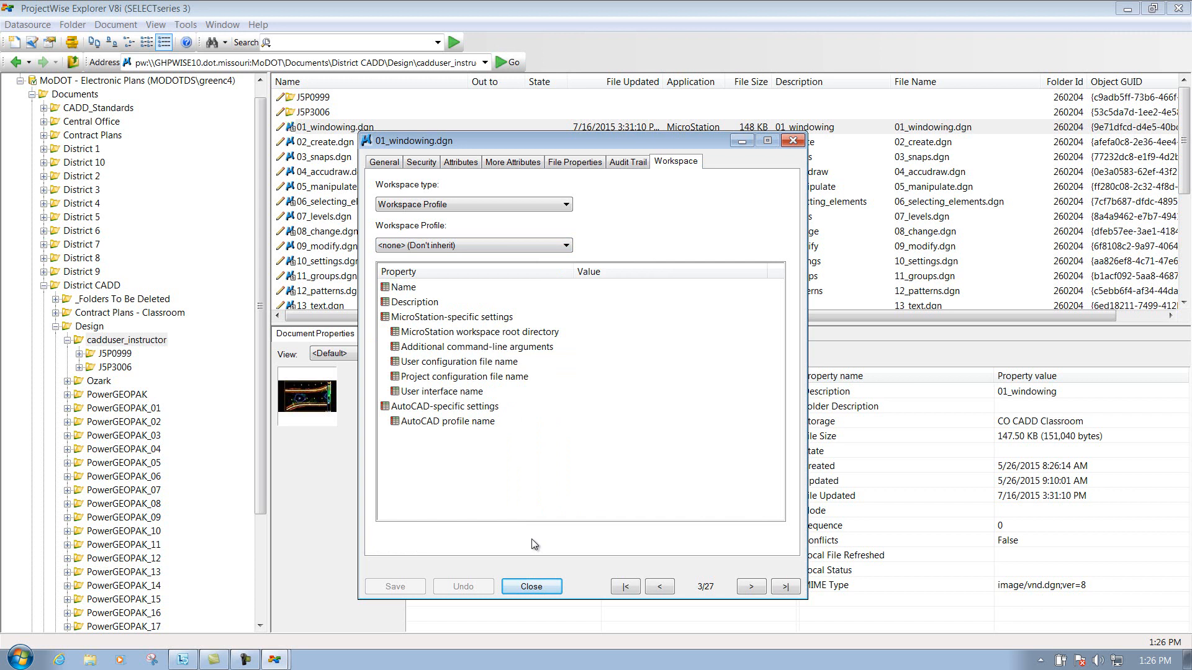
# Close the properties dialog and open 01_windowing.dgn
pyautogui.click(530, 586)
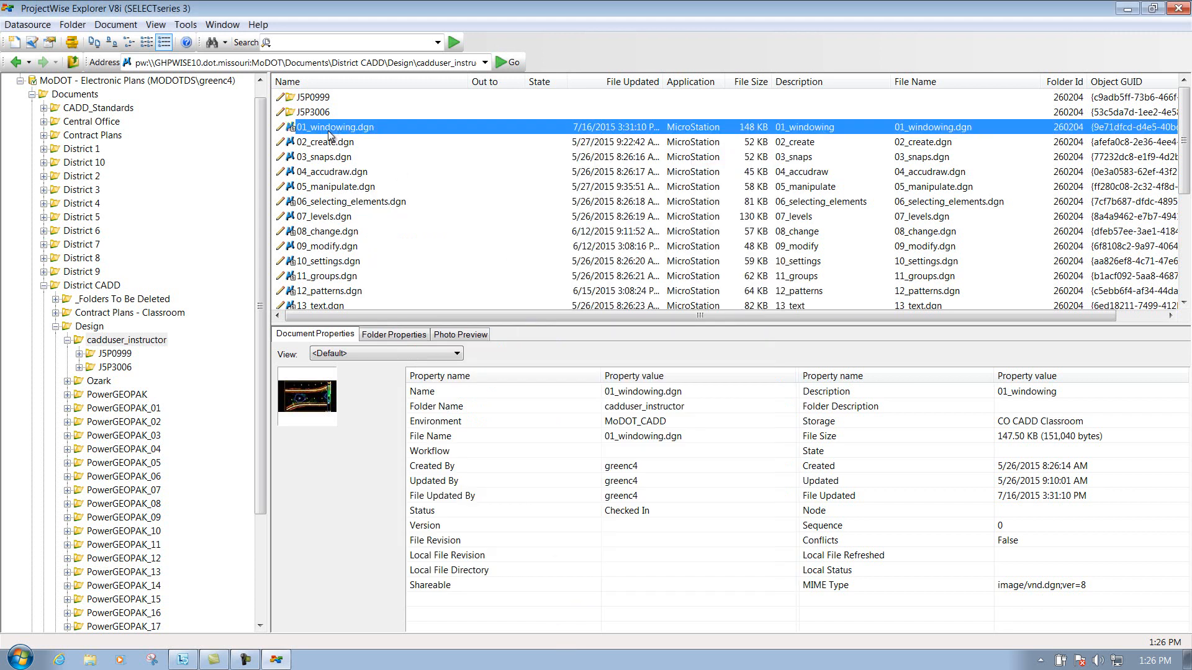
pyautogui.doubleClick(333, 126)
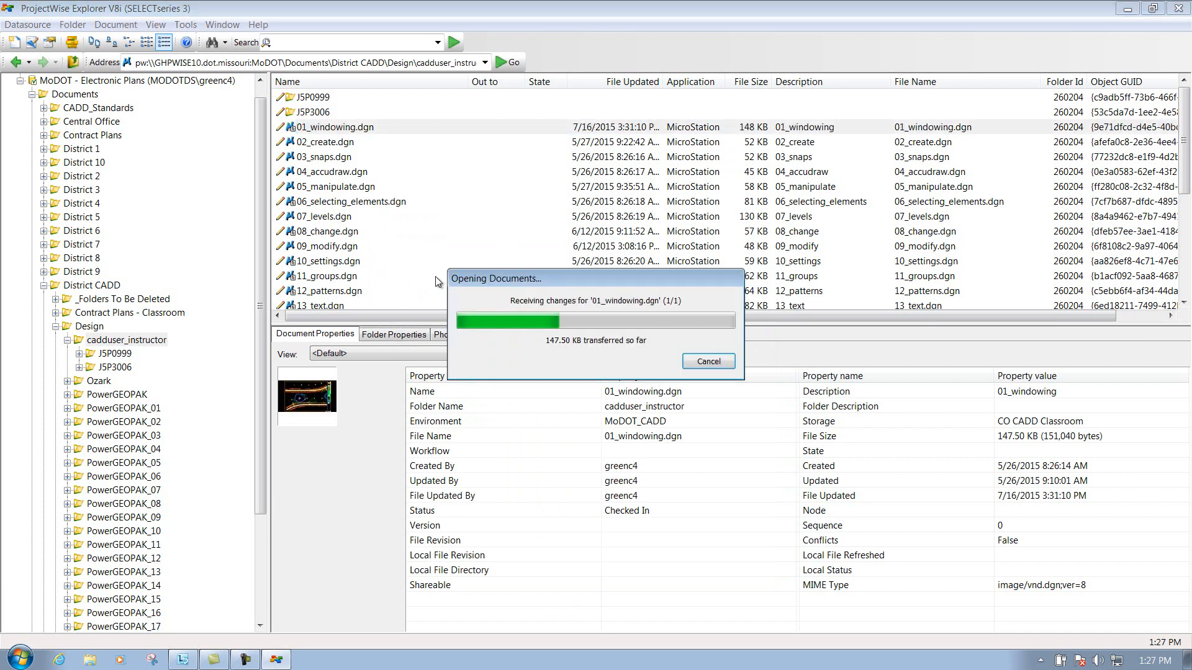